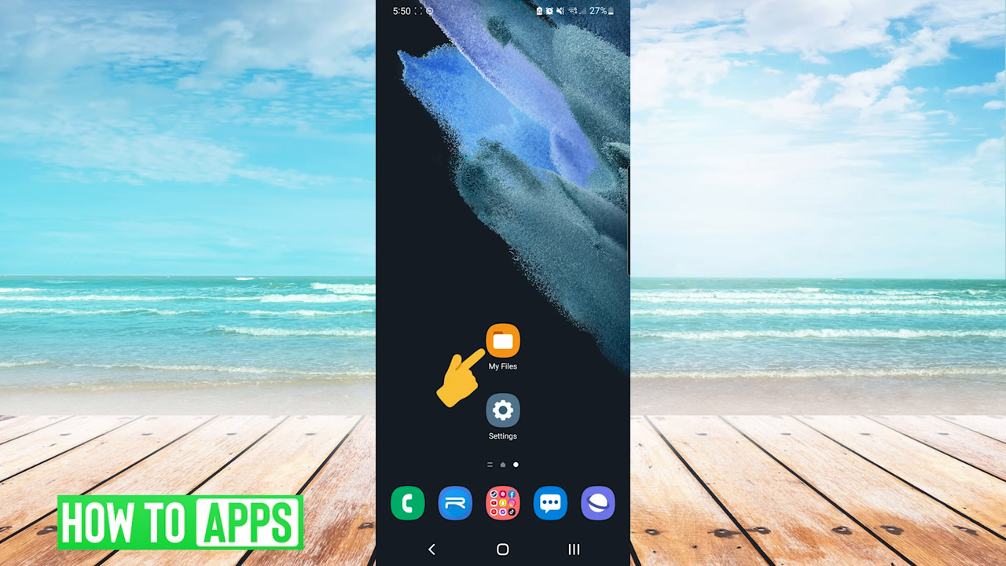
- Launch the My Files app from the home screen
left_click(503, 343)
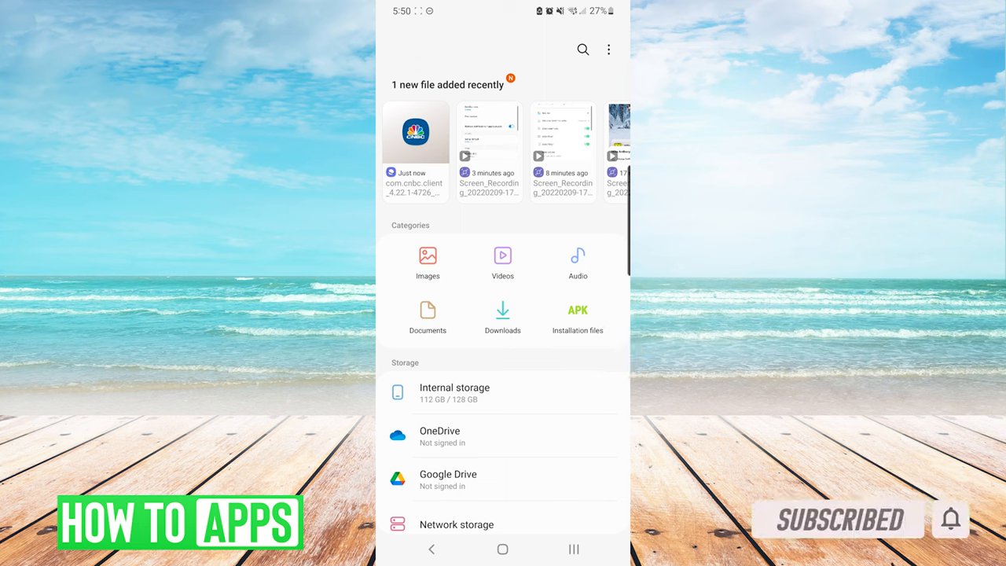
- Go to the Download folder in internal storage containing the CNBC APK
left_click(452, 392)
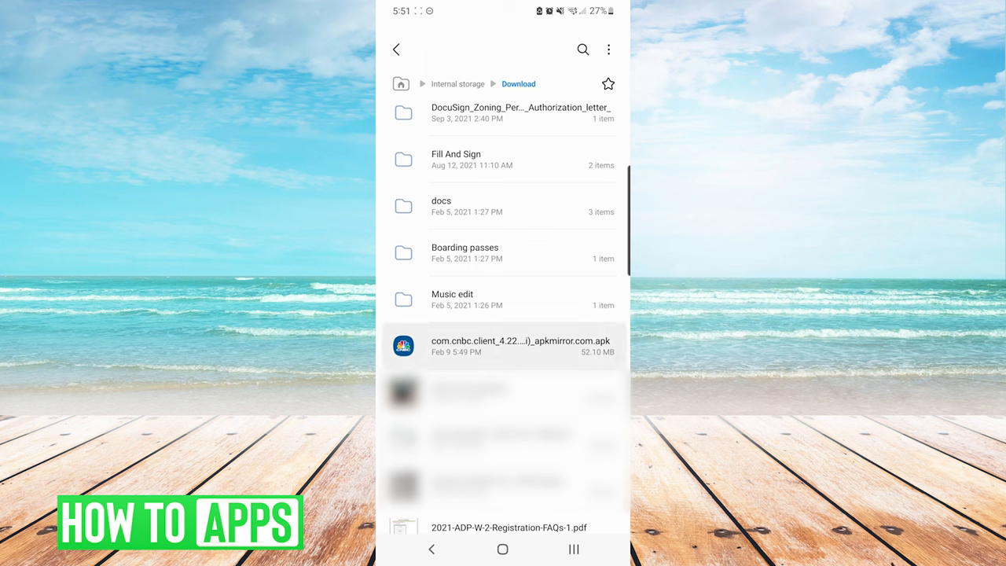
- Start installing the com.cnbc.client APK, triggering the unknown-apps warning
left_click(520, 346)
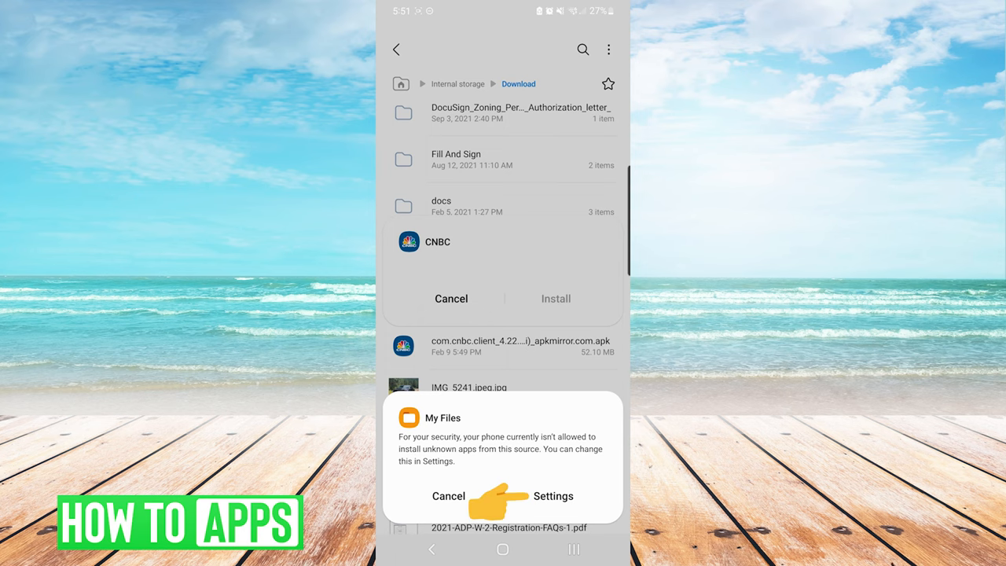
- Allow My Files to install unknown apps and confirm installing CNBC
left_click(553, 496)
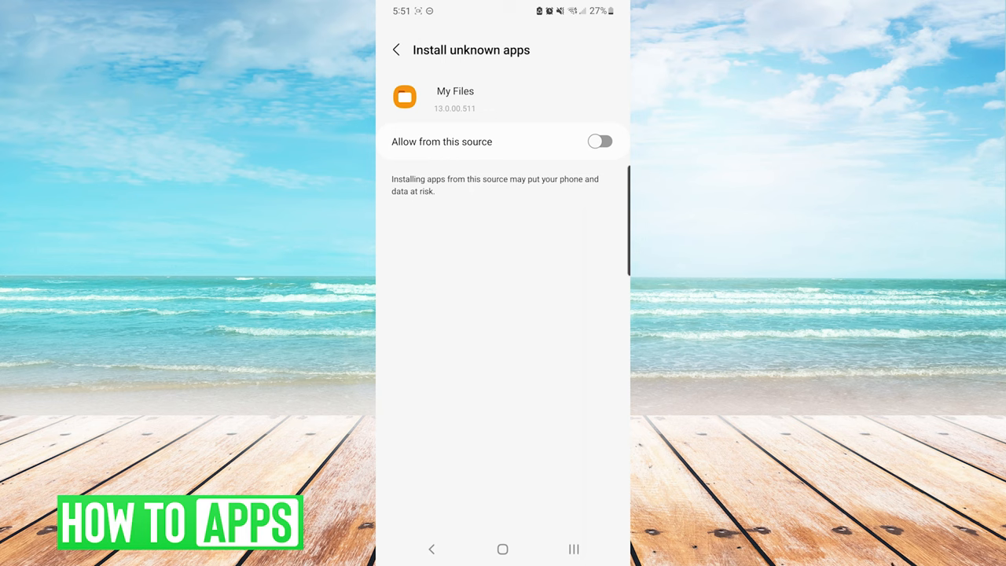
left_click(599, 141)
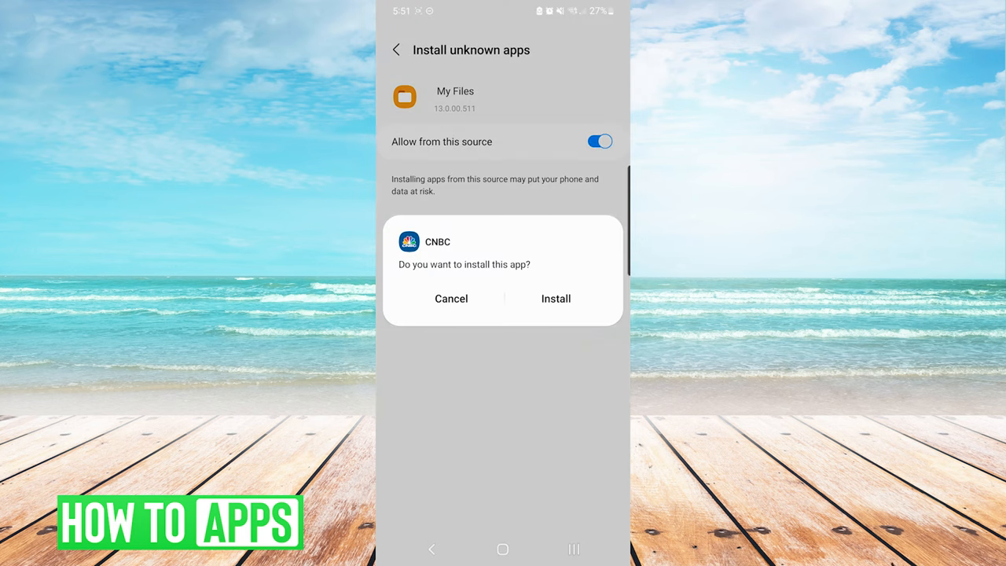
left_click(557, 298)
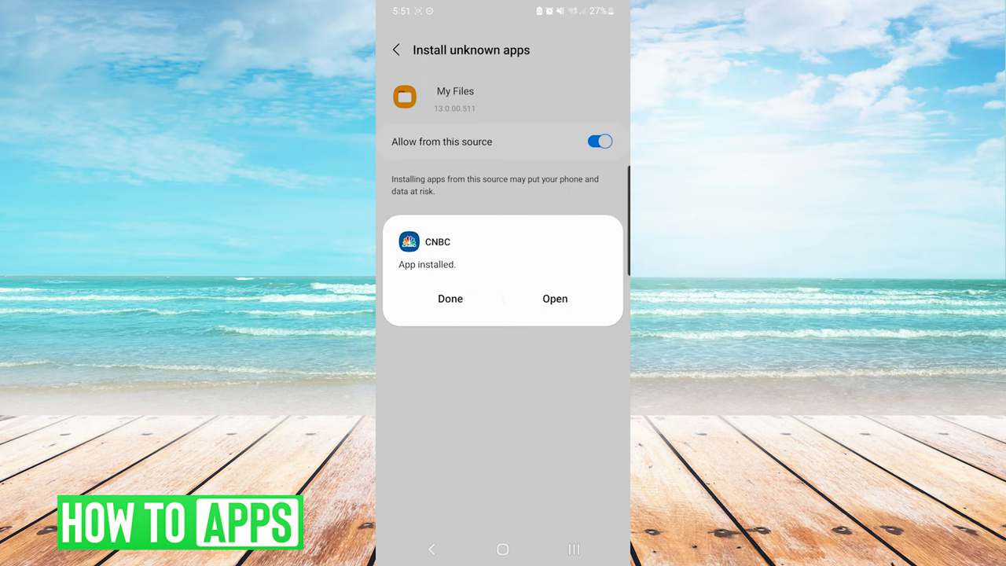
- Dismiss the install confirmation, verify CNBC in the app drawer, and return home
left_click(449, 299)
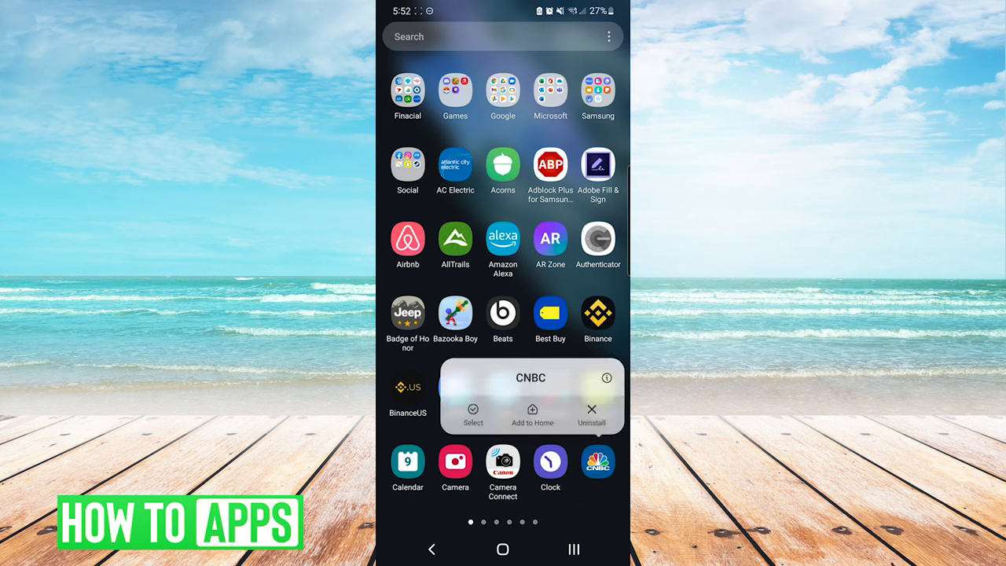
left_click(503, 548)
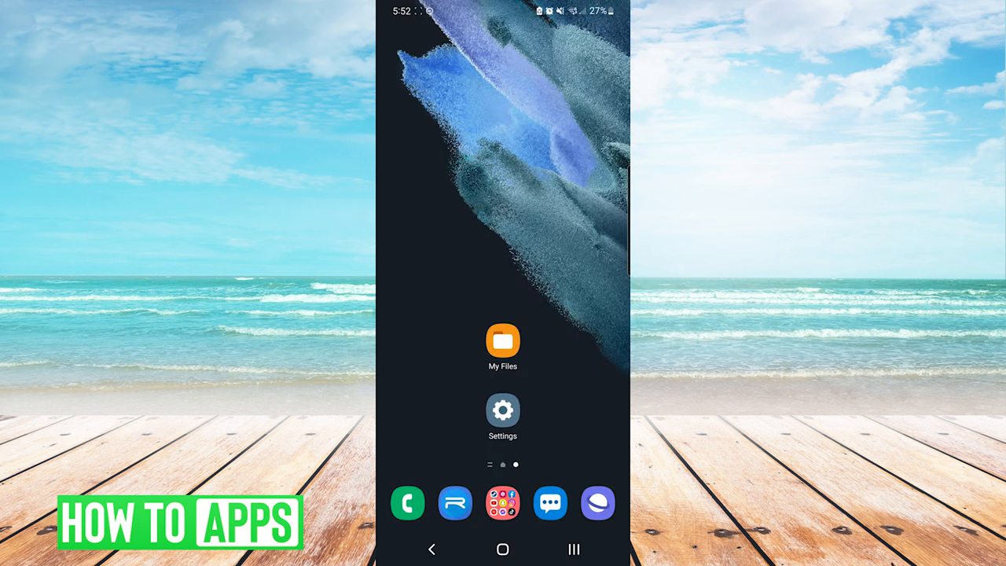